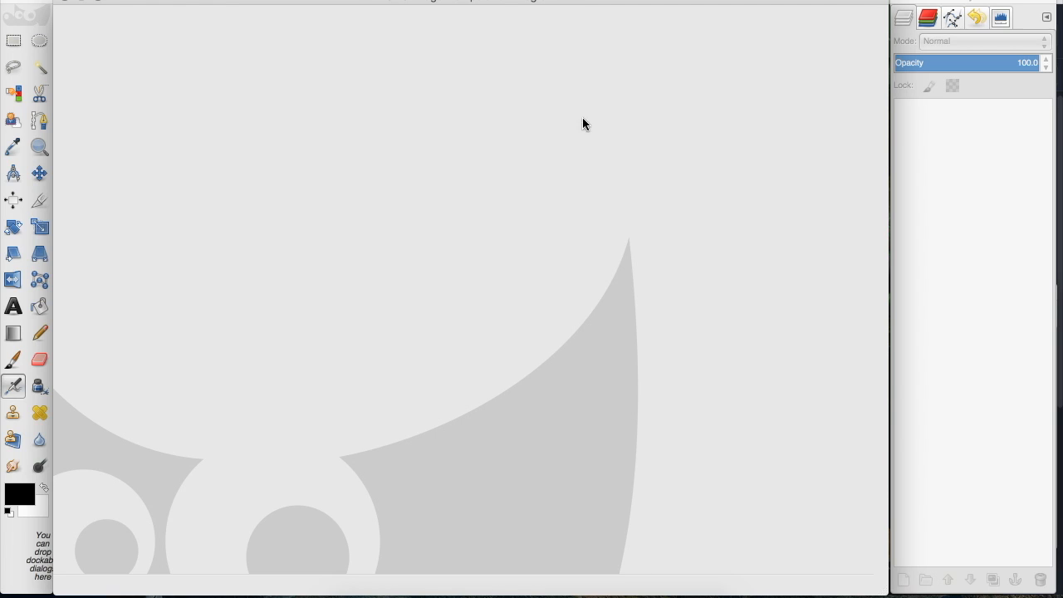
# Step: Create a new white 640×400 image and add a transparent layer above the background
pyautogui.click(100, 1)
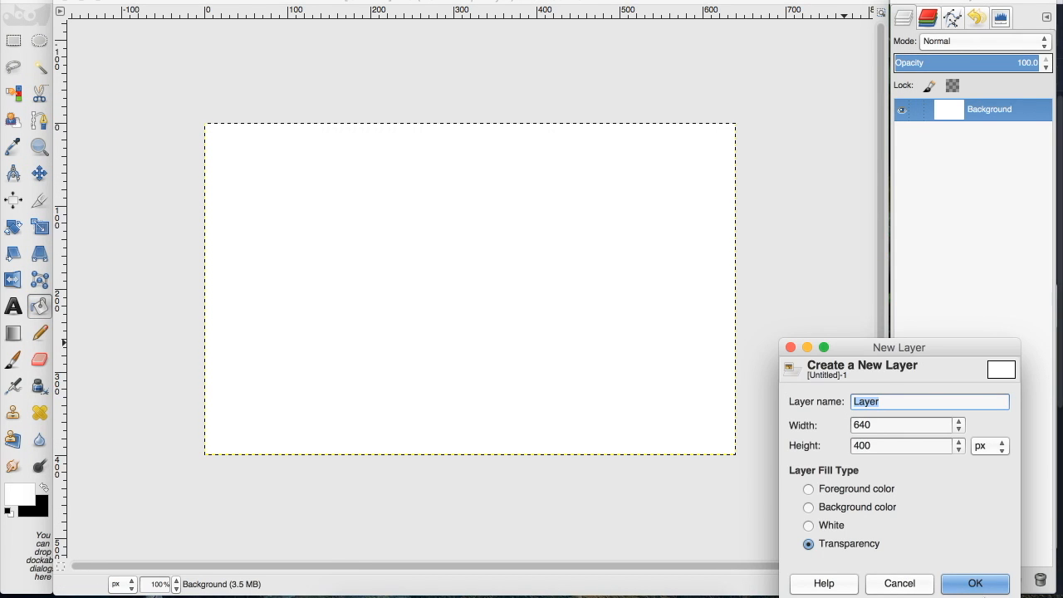
pyautogui.click(974, 582)
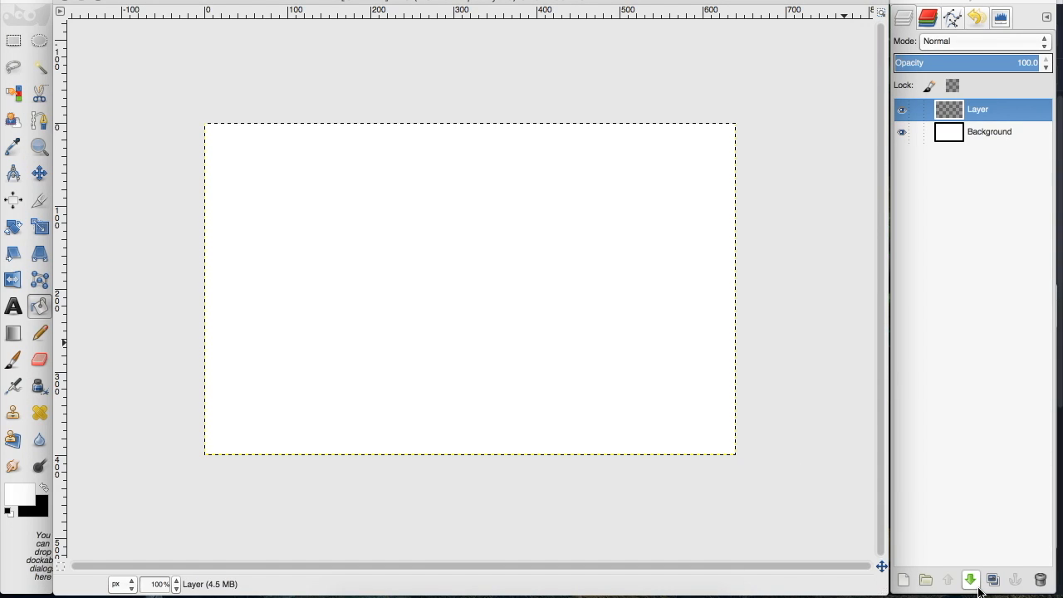
# Step: Ready the Paintbrush with the snowflake brush at size about 219 and black foreground
pyautogui.click(14, 359)
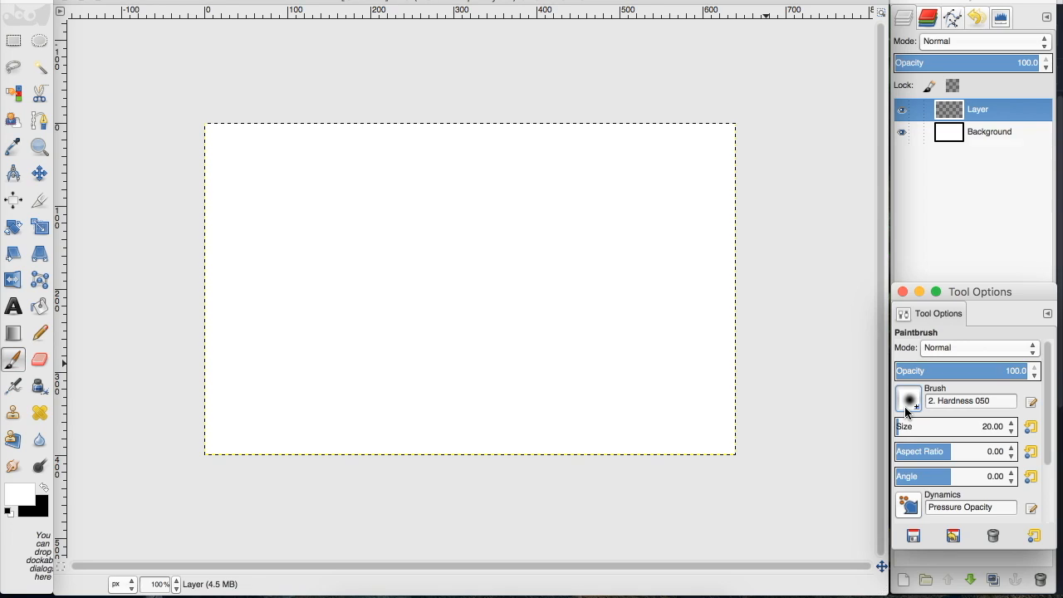
pyautogui.click(908, 401)
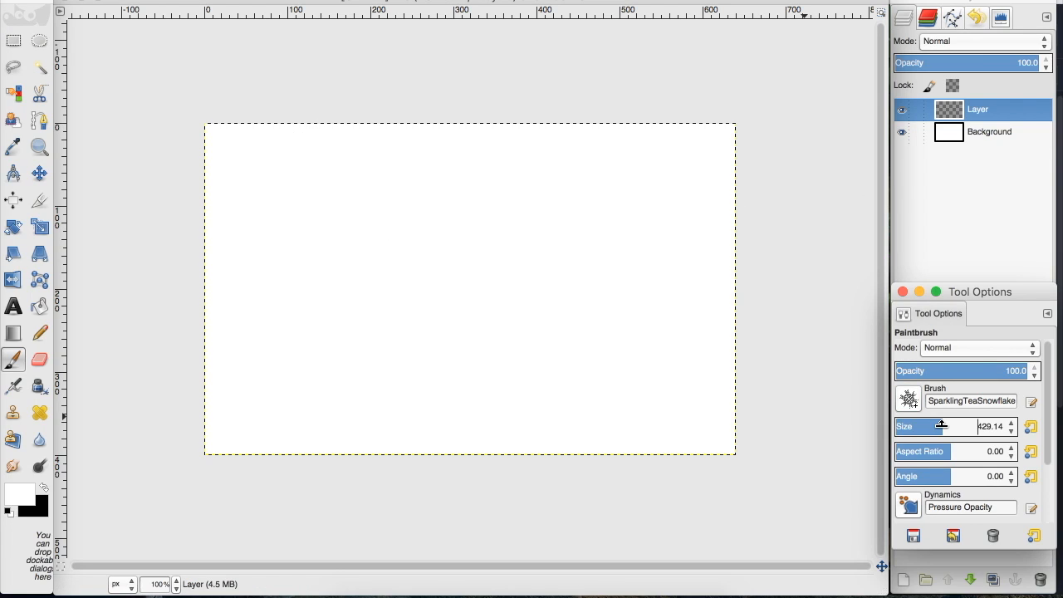
pyautogui.moveTo(944, 425); pyautogui.dragTo(905, 425)
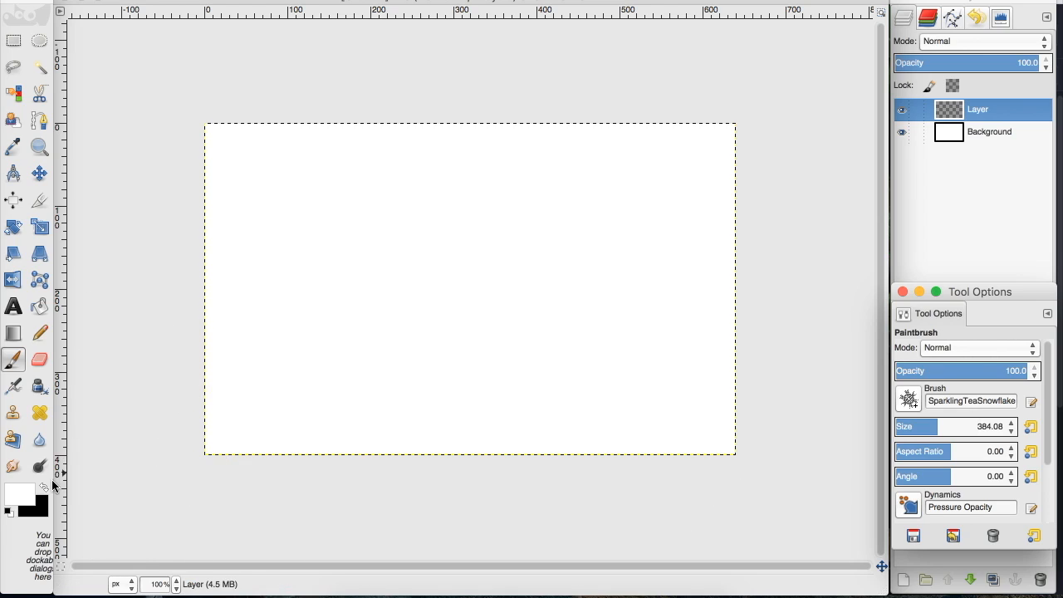
pyautogui.click(290, 202)
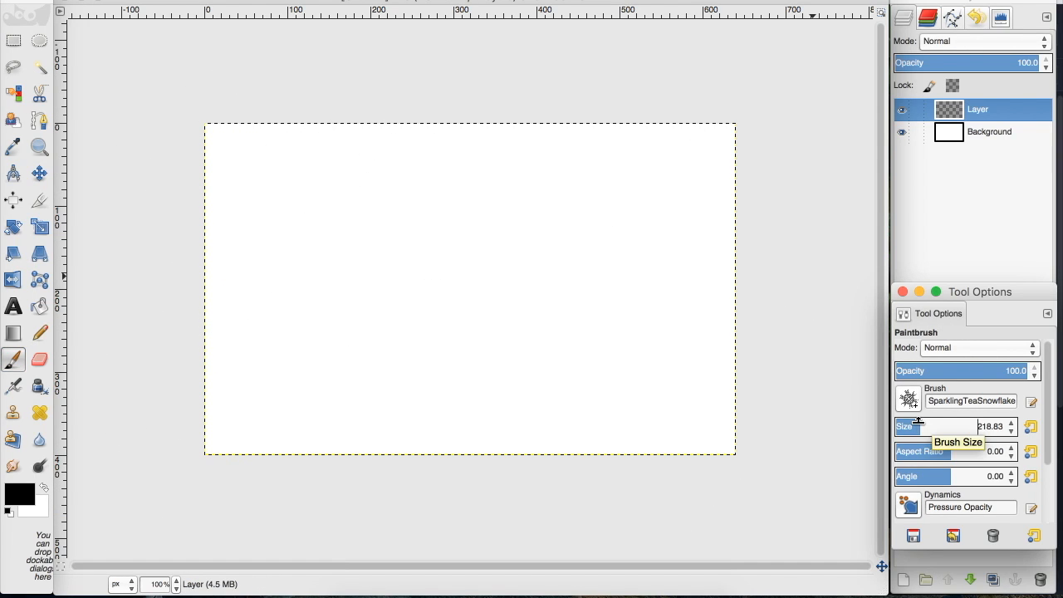
# Step: Stamp a snowflake top-right, then pick two other snowflake brushes for further stamps
pyautogui.click(651, 199)
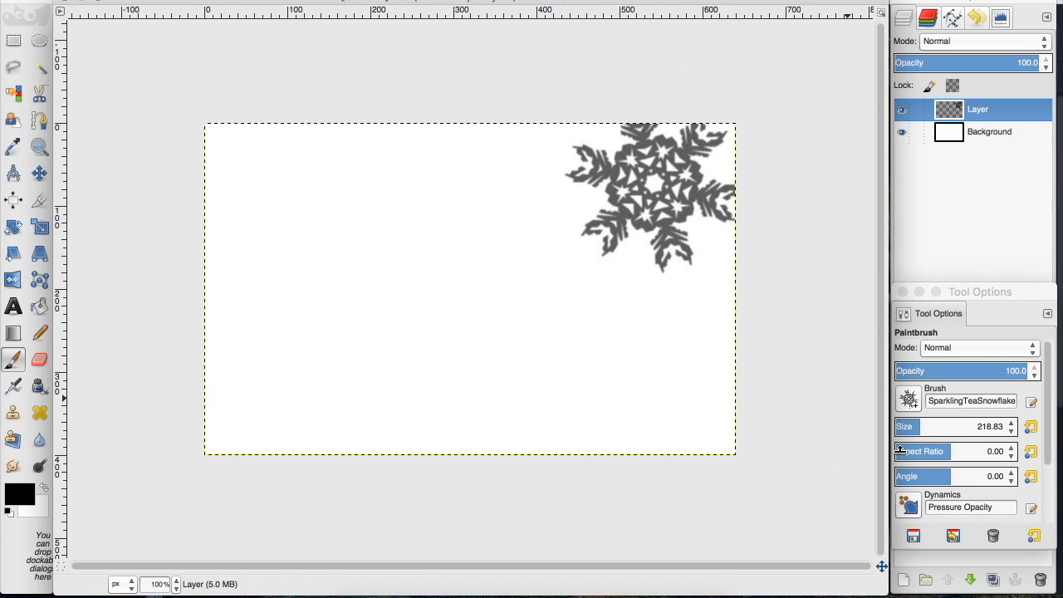
pyautogui.click(907, 398)
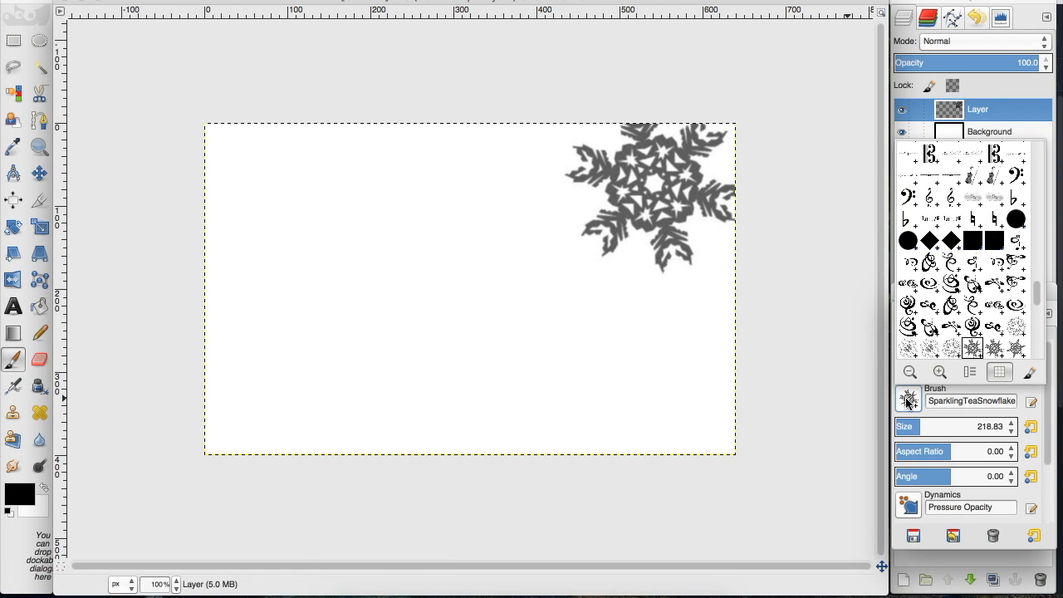
pyautogui.click(307, 265)
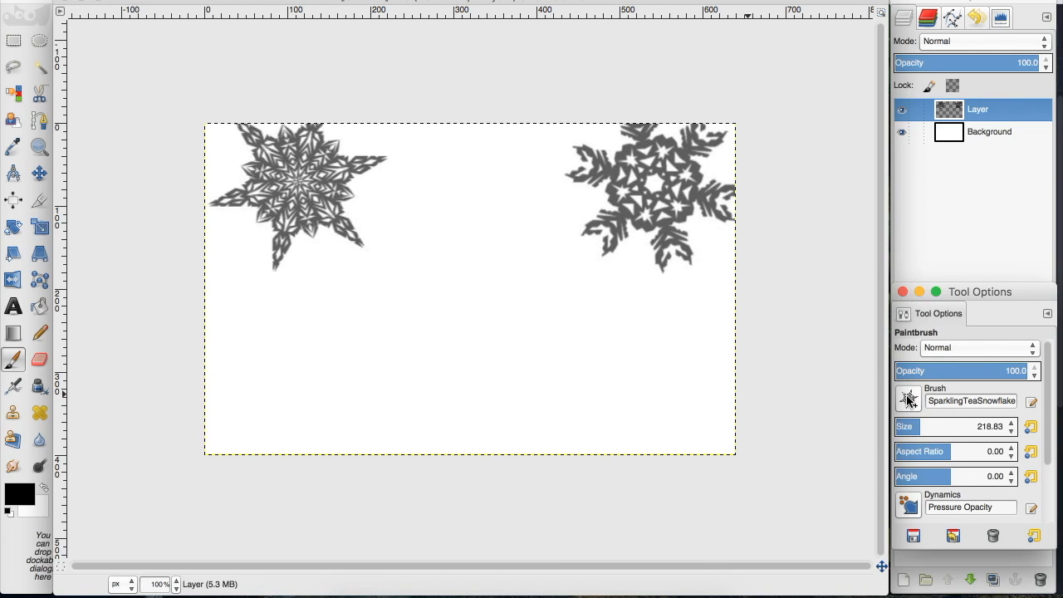
pyautogui.click(907, 398)
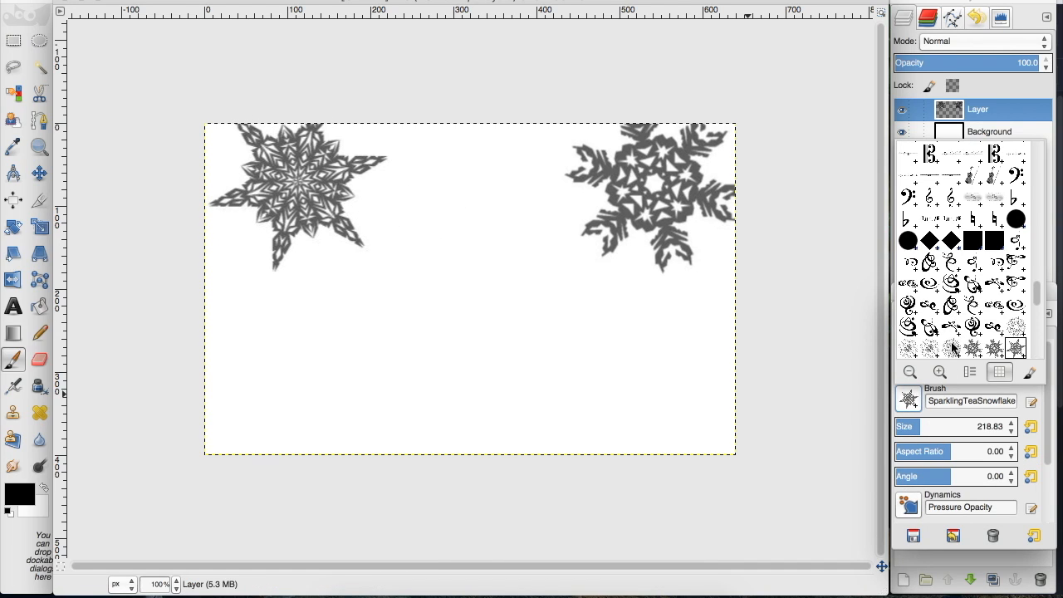
pyautogui.click(472, 344)
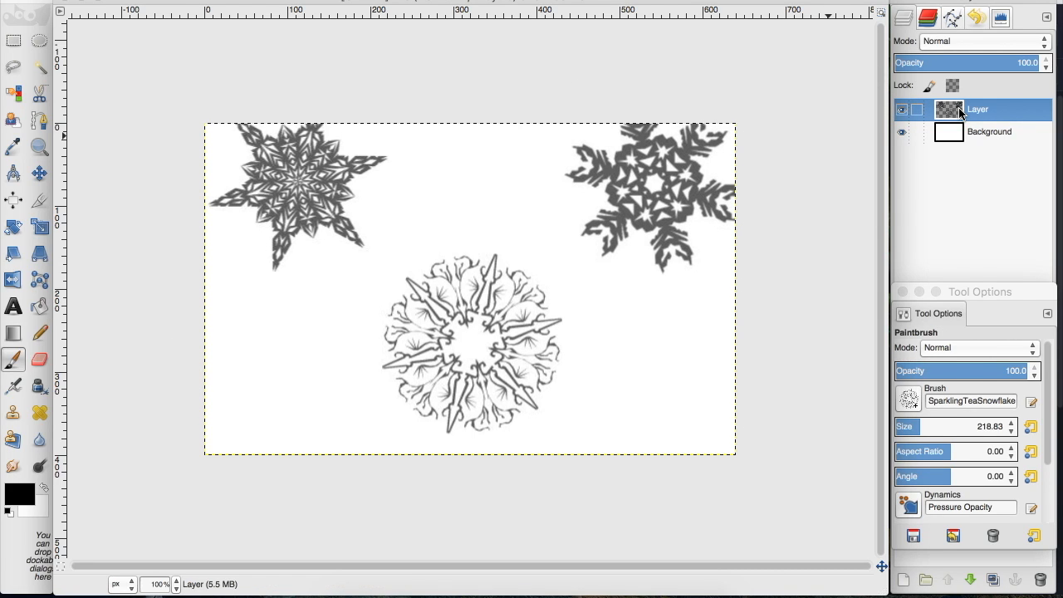
# Step: Add a second transparent layer, Layer #1, above the snowflake layer
pyautogui.rightClick(976, 110)
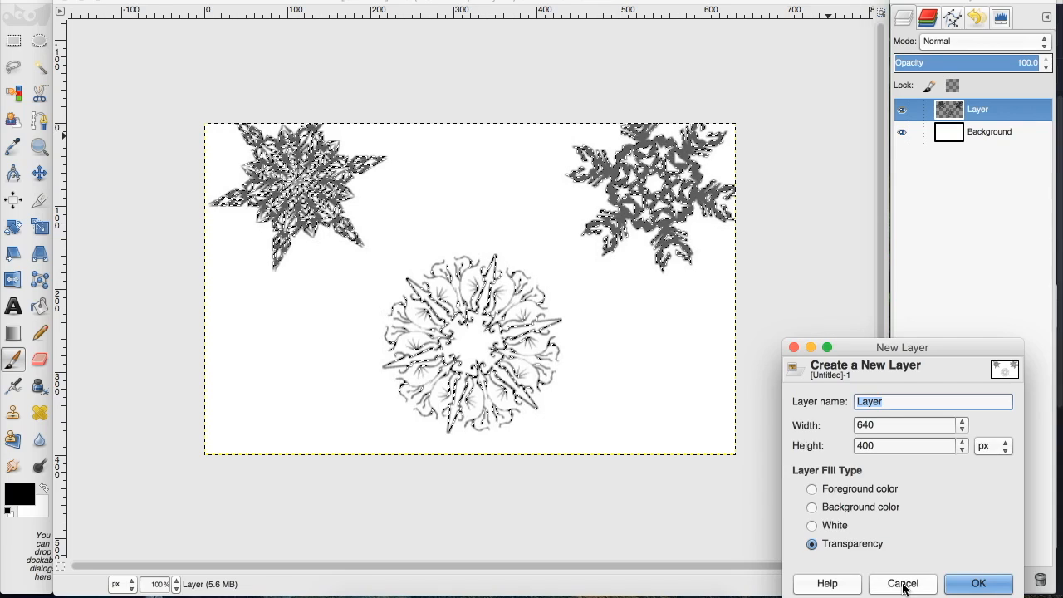
pyautogui.click(976, 583)
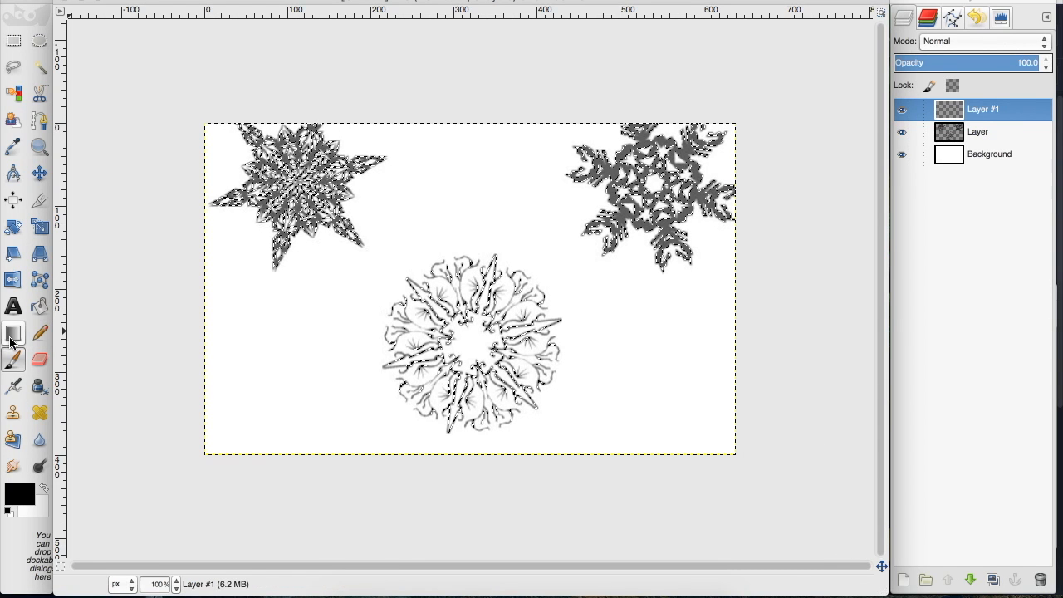
# Step: Activate the Blend tool with the Blue Green gradient and Linear shape
pyautogui.click(13, 332)
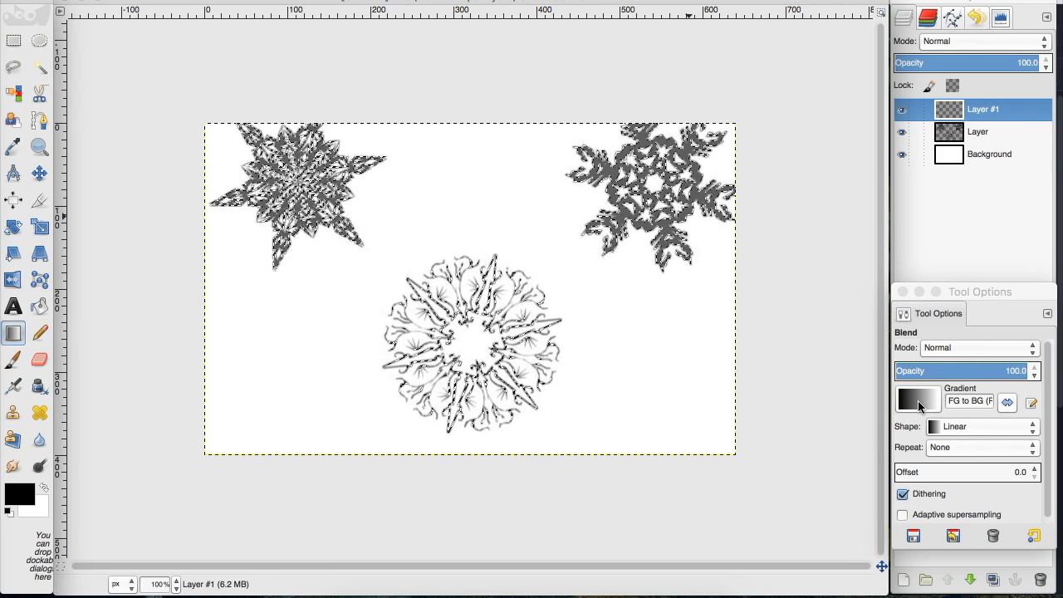
pyautogui.click(917, 398)
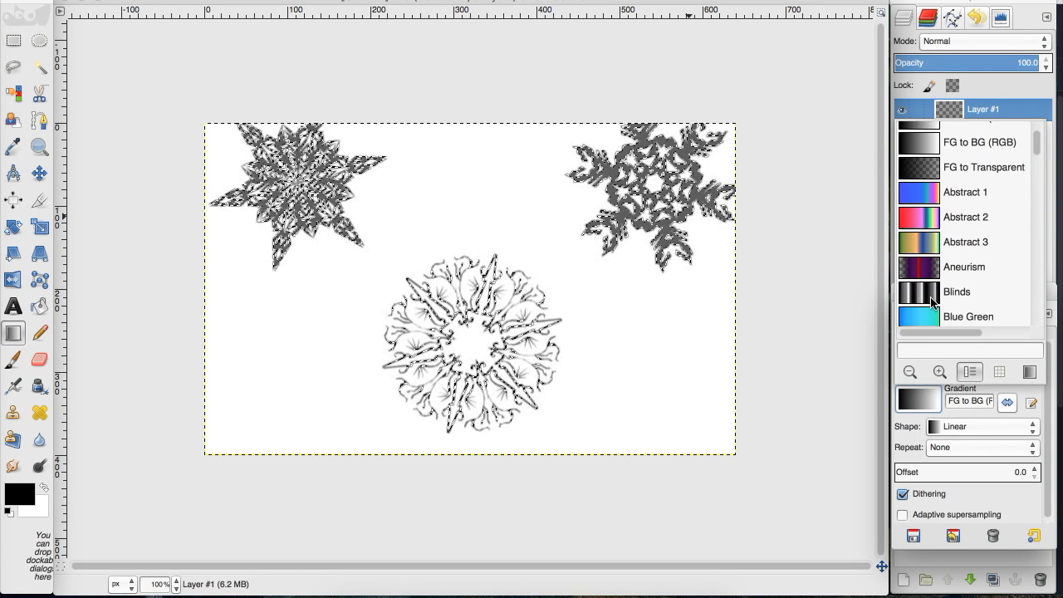
pyautogui.scroll(-3)
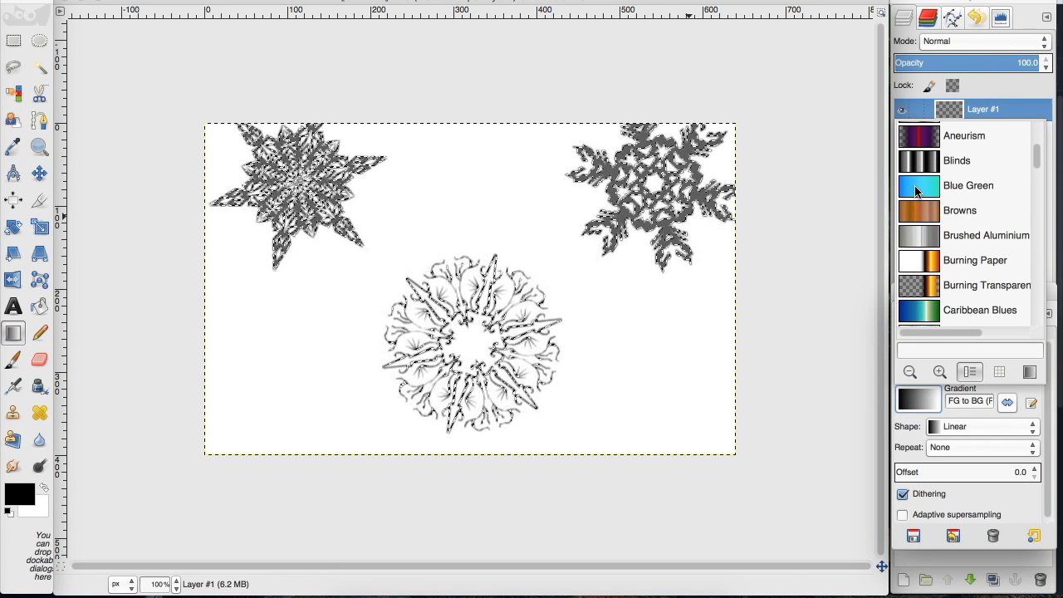
pyautogui.click(968, 186)
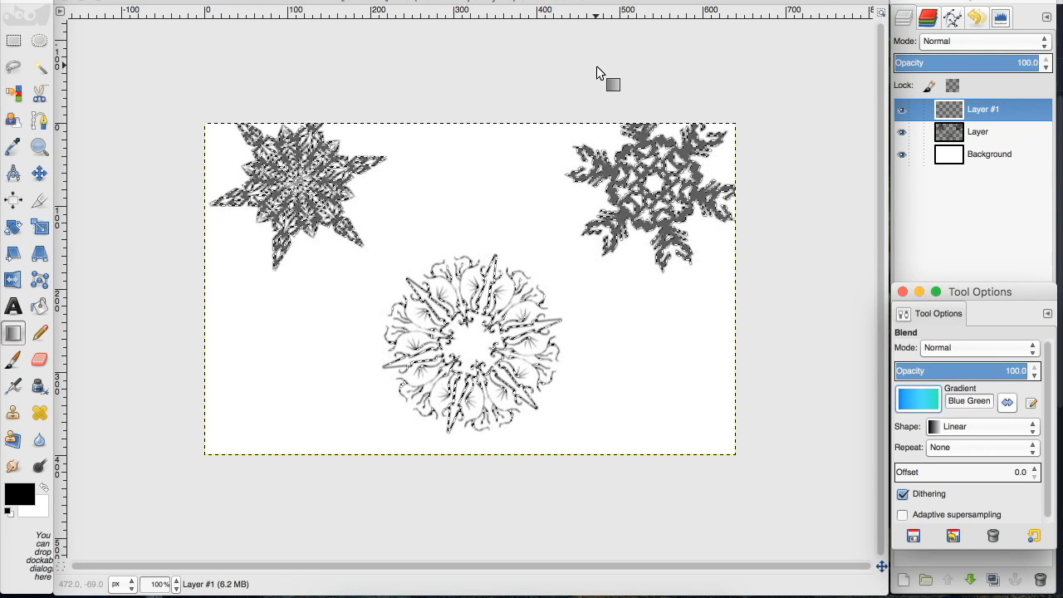
pyautogui.click(983, 425)
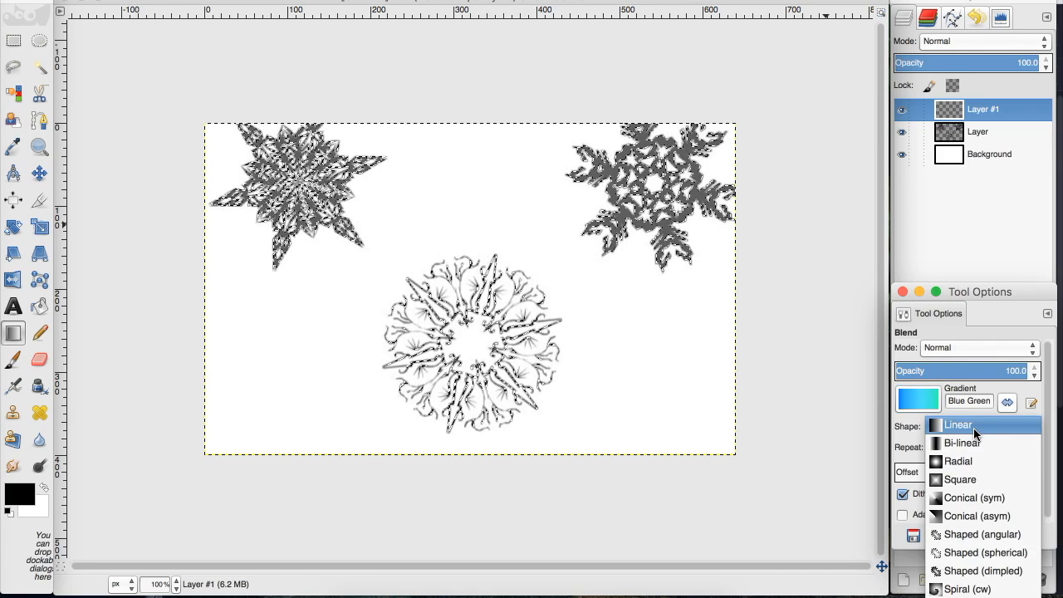
pyautogui.click(957, 425)
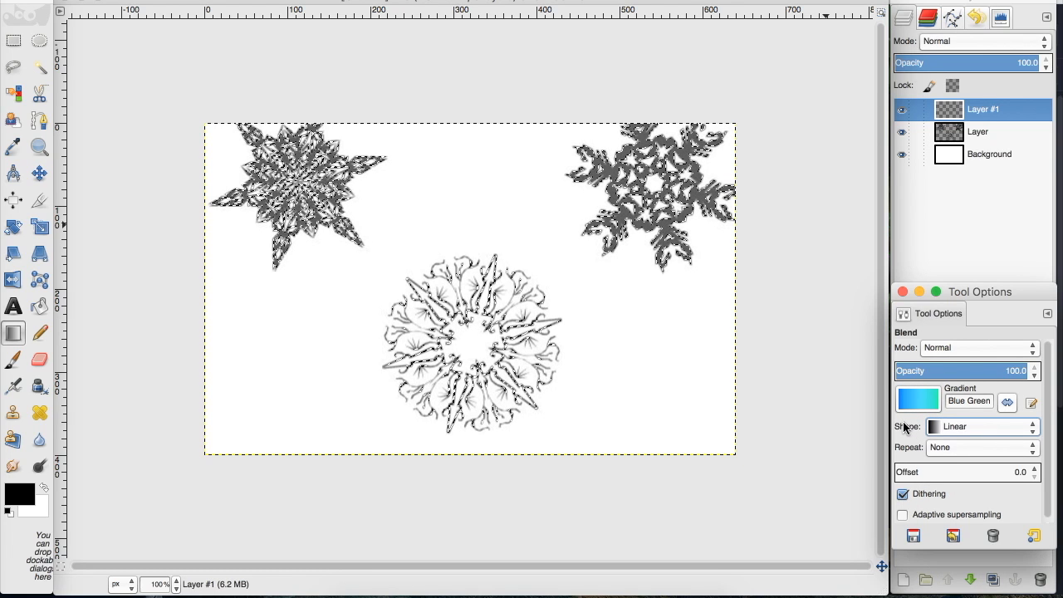
# Step: Drag a horizontal blue-green gradient across the snowflakes, then drop the selection with Select > None
pyautogui.moveTo(163, 259); pyautogui.dragTo(661, 322)
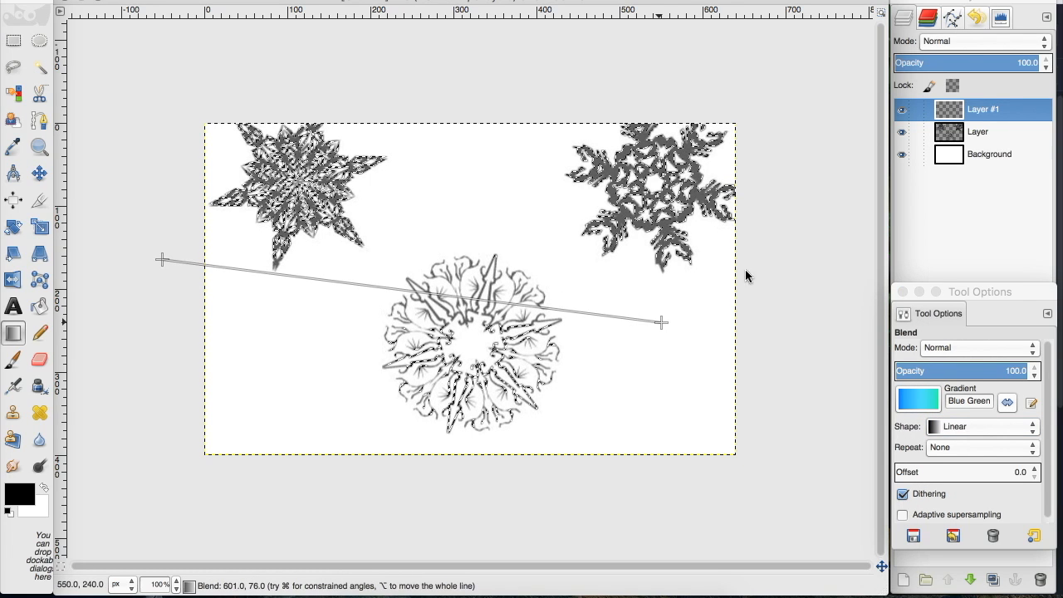
pyautogui.moveTo(661, 322); pyautogui.dragTo(802, 259)
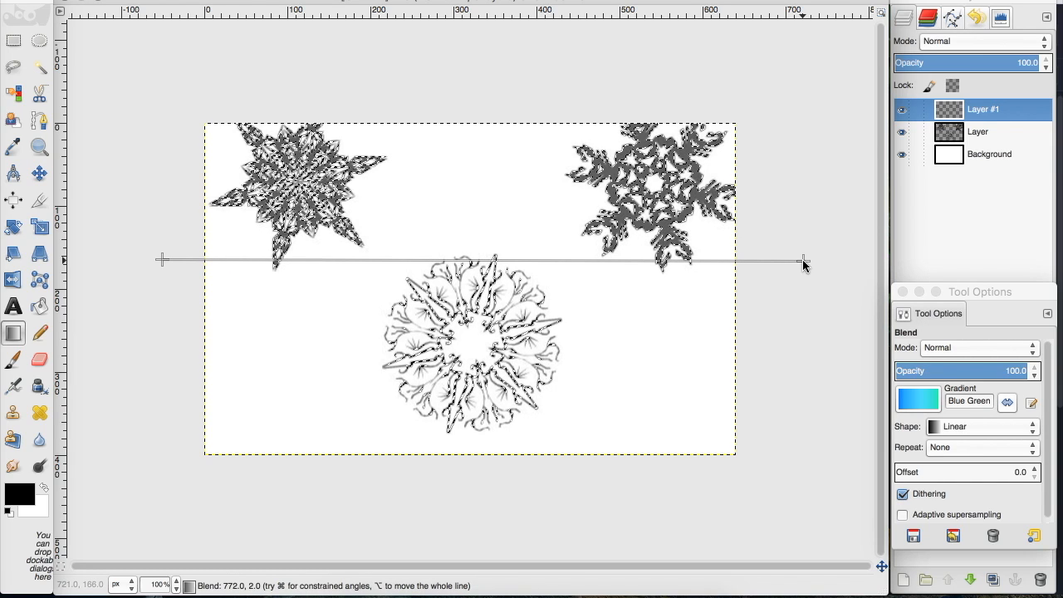
pyautogui.click(800, 263)
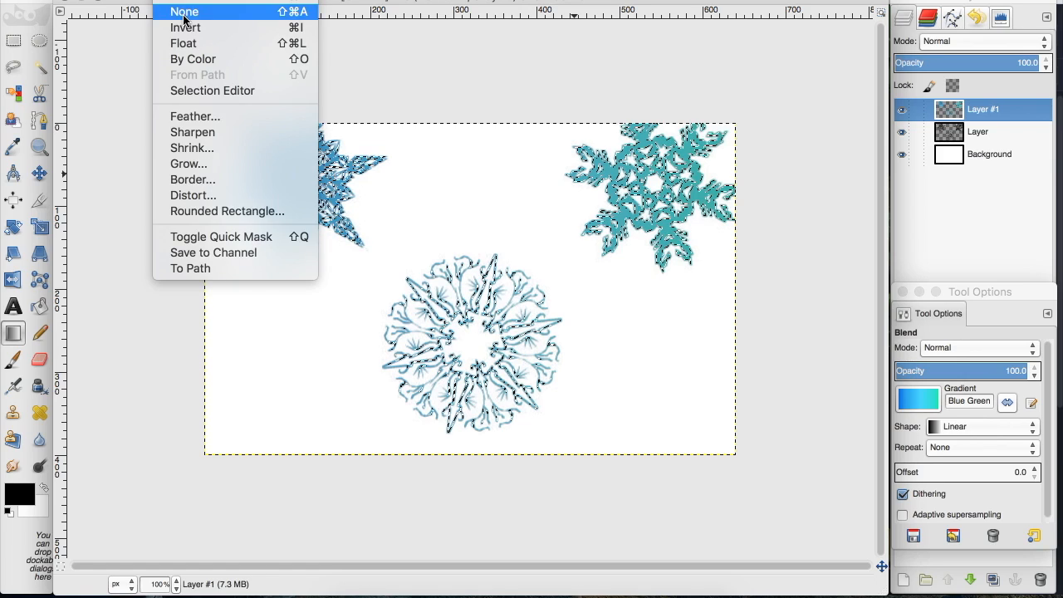
pyautogui.click(182, 10)
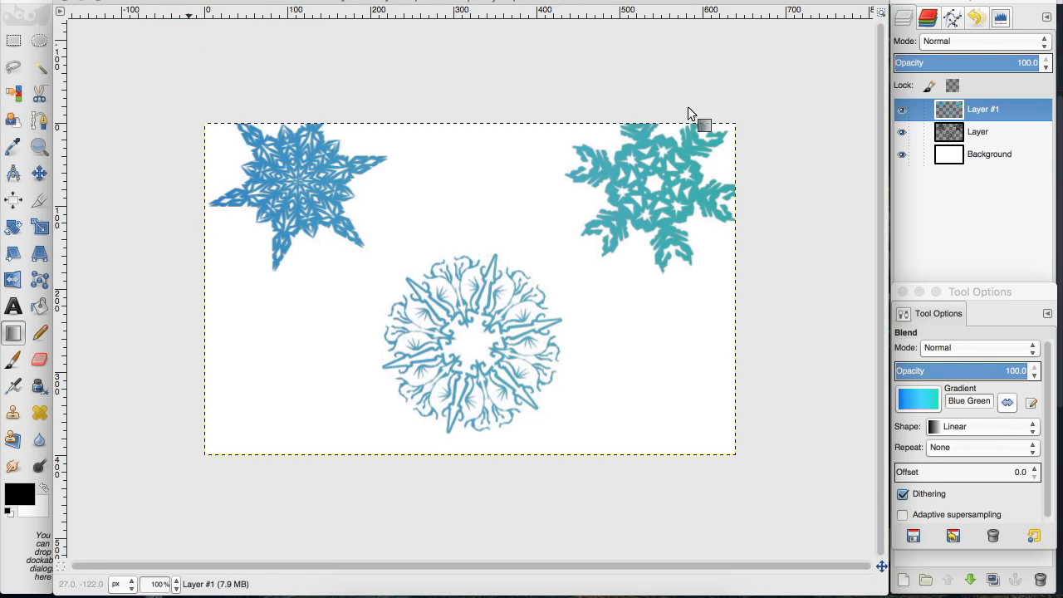
# Step: Turn off visibility of the original black snowflake layer, leaving pastel blue-aqua snowflakes
pyautogui.click(979, 133)
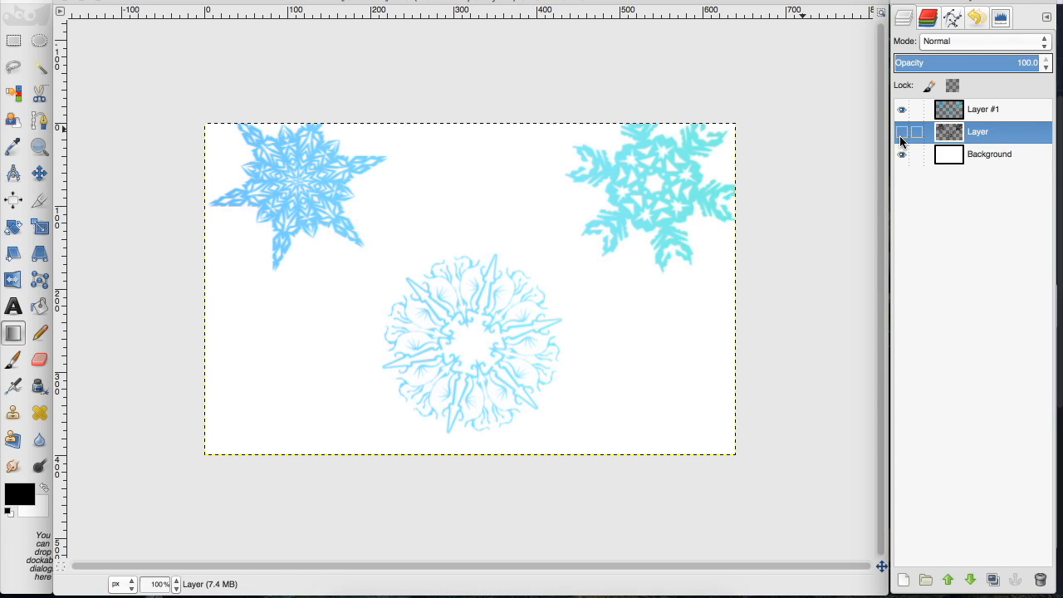
pyautogui.click(902, 131)
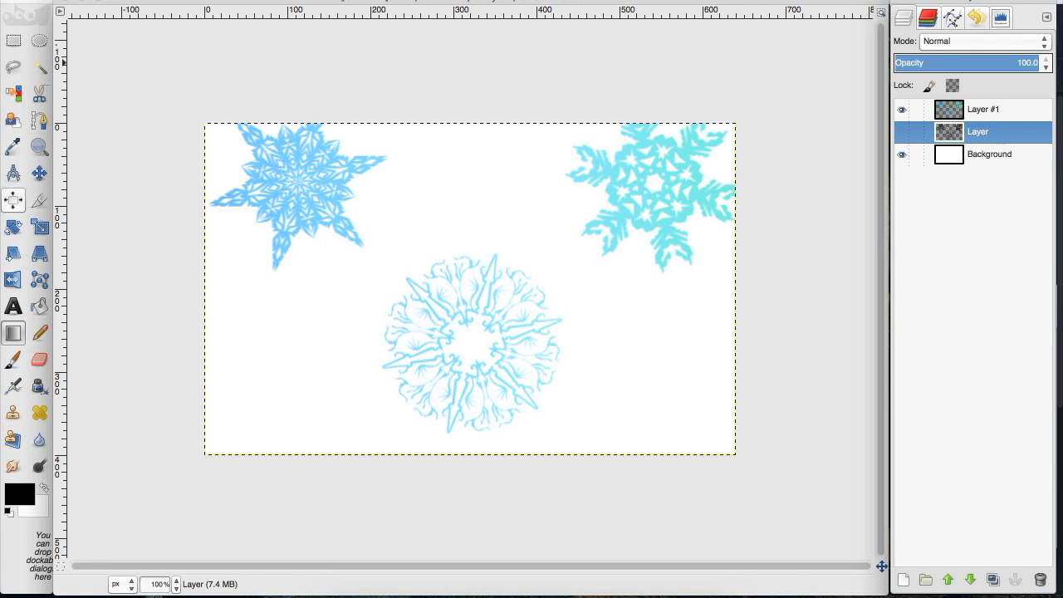
pyautogui.click(13, 359)
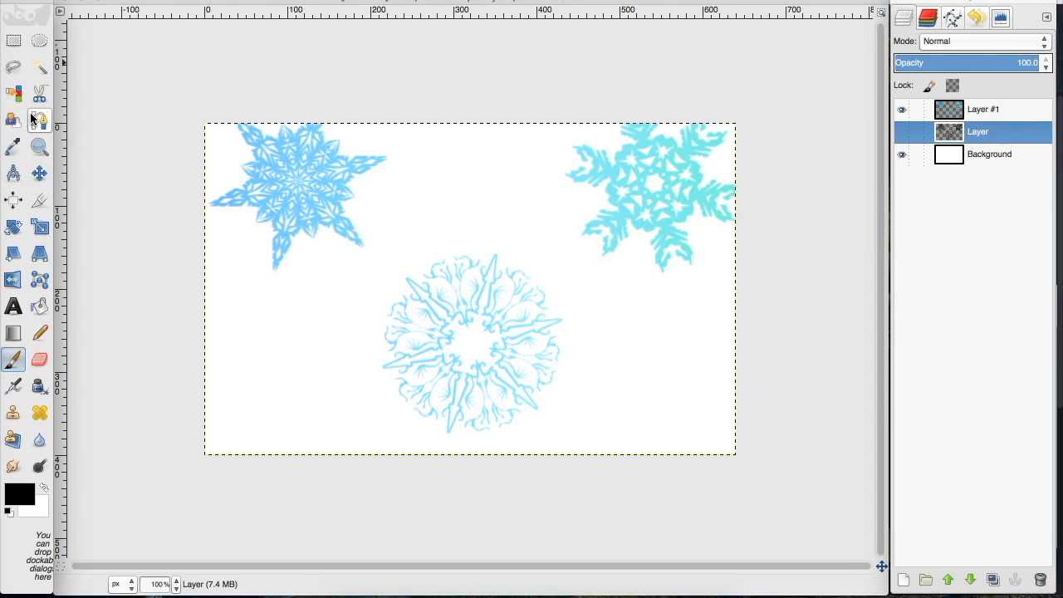
pyautogui.moveTo(40, 120)
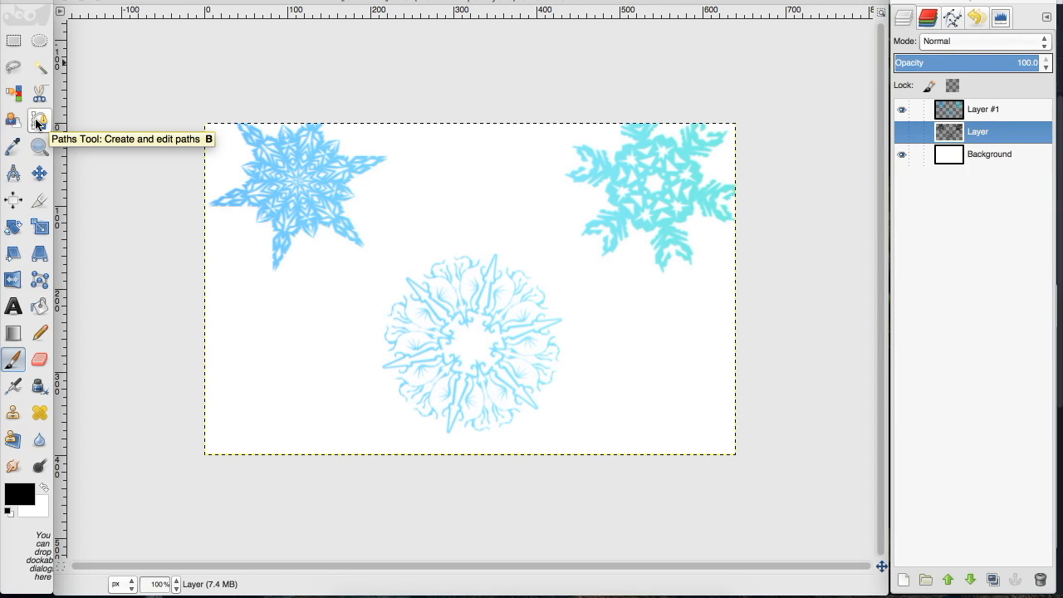
pyautogui.moveTo(13, 332)
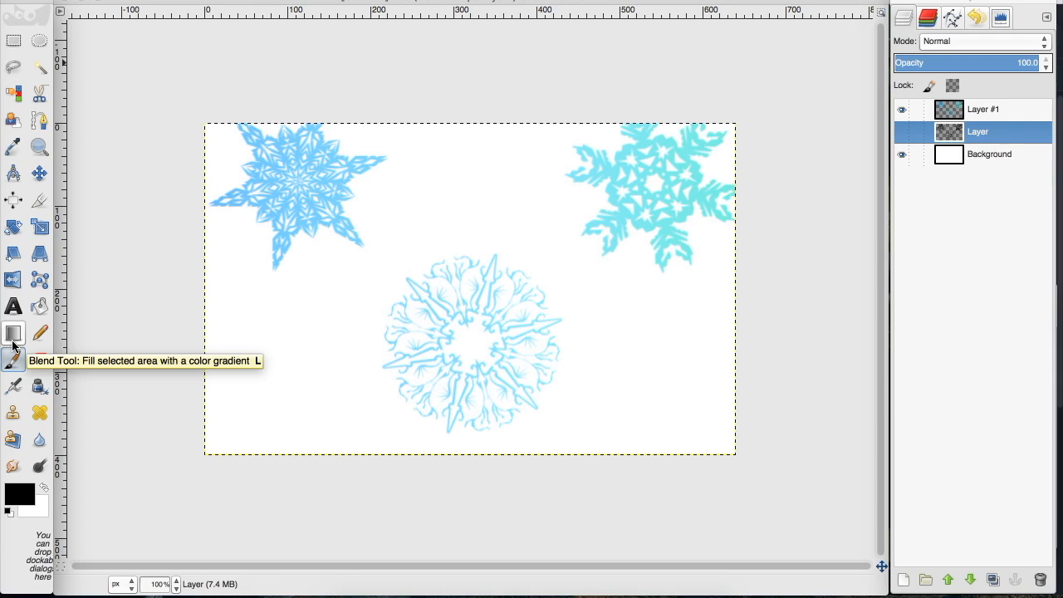